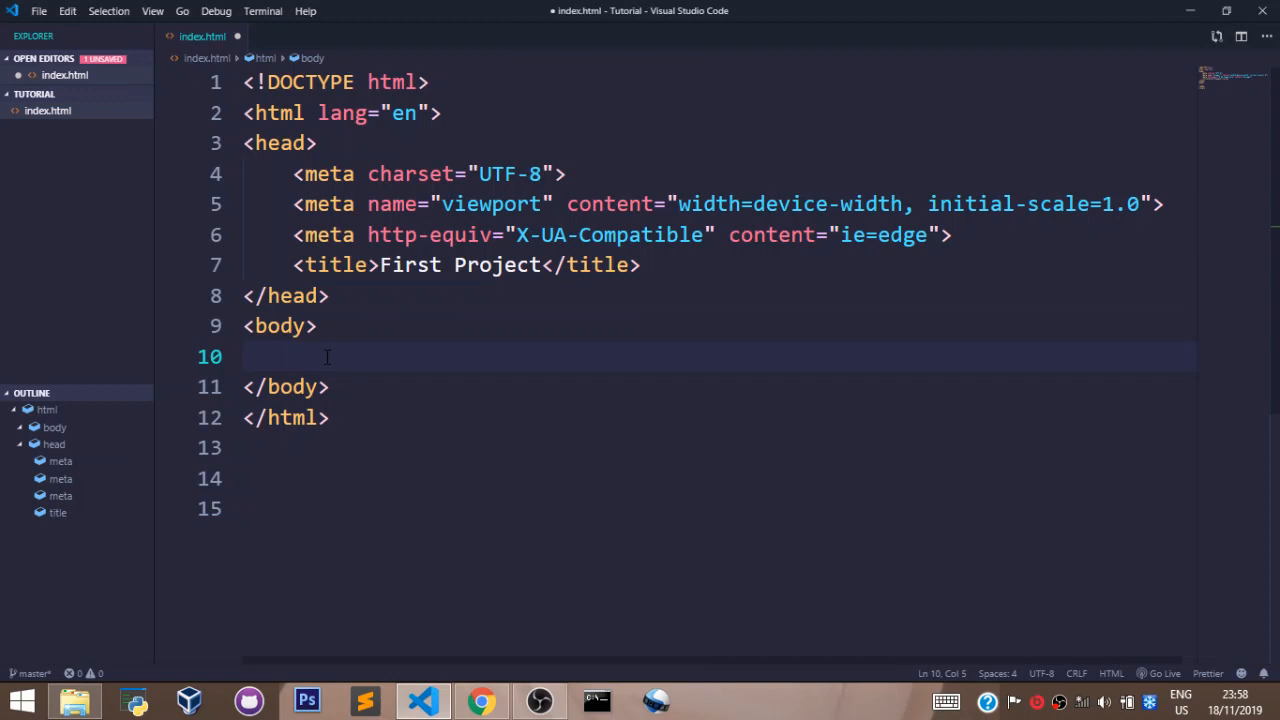
Type '<img' on the empty body line of index.html to start an image tag.
type("<img>")
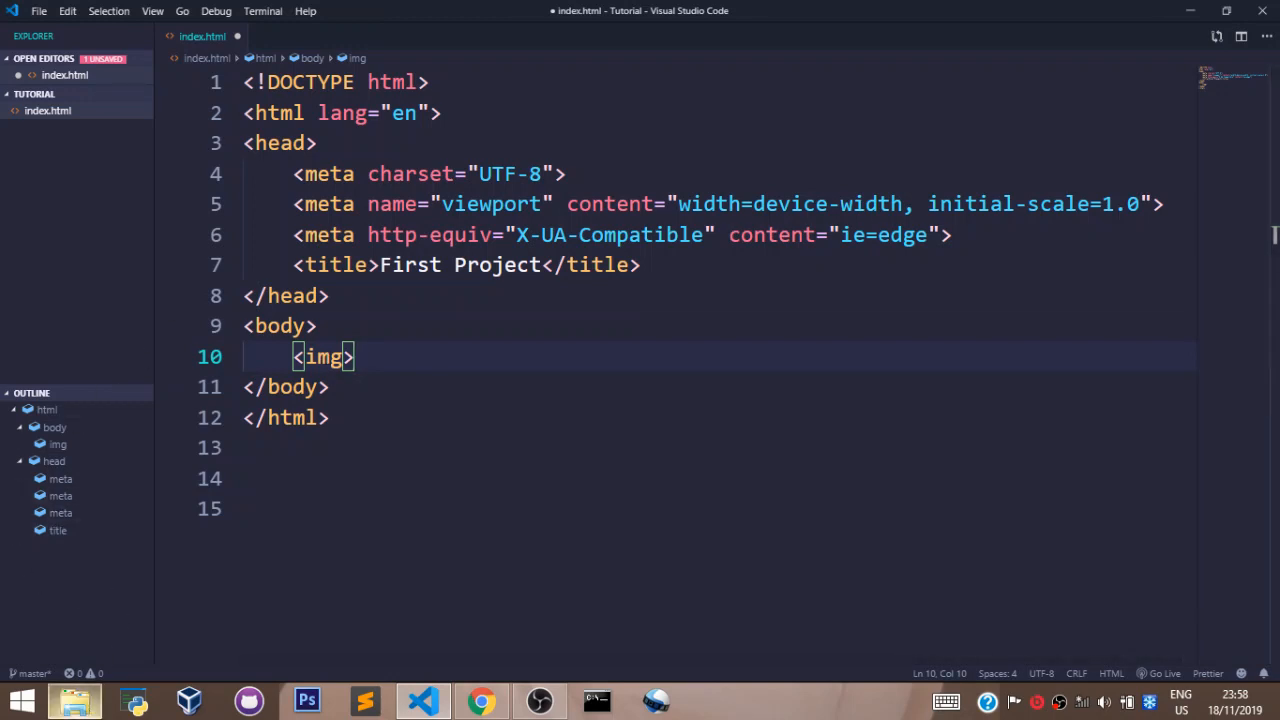
Create an 'img' folder in the Tutorial project and place migrant.png inside it.
left_click(75, 700)
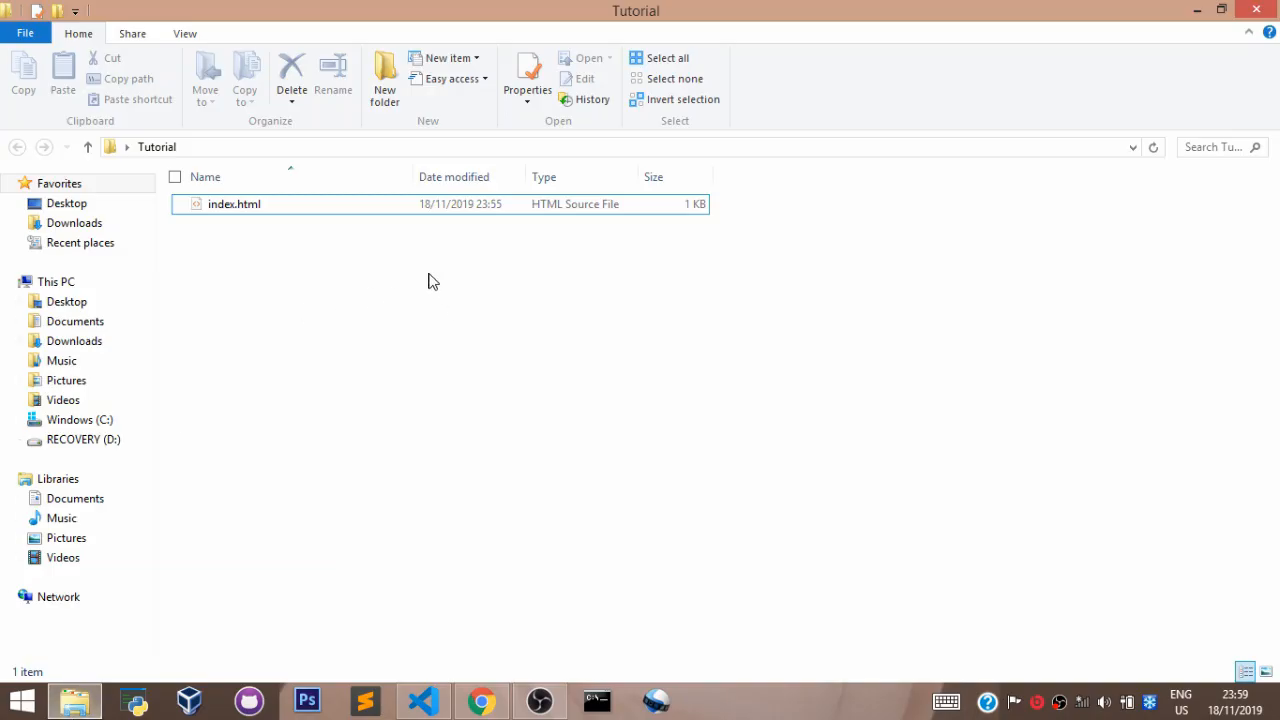
right_click(428, 281)
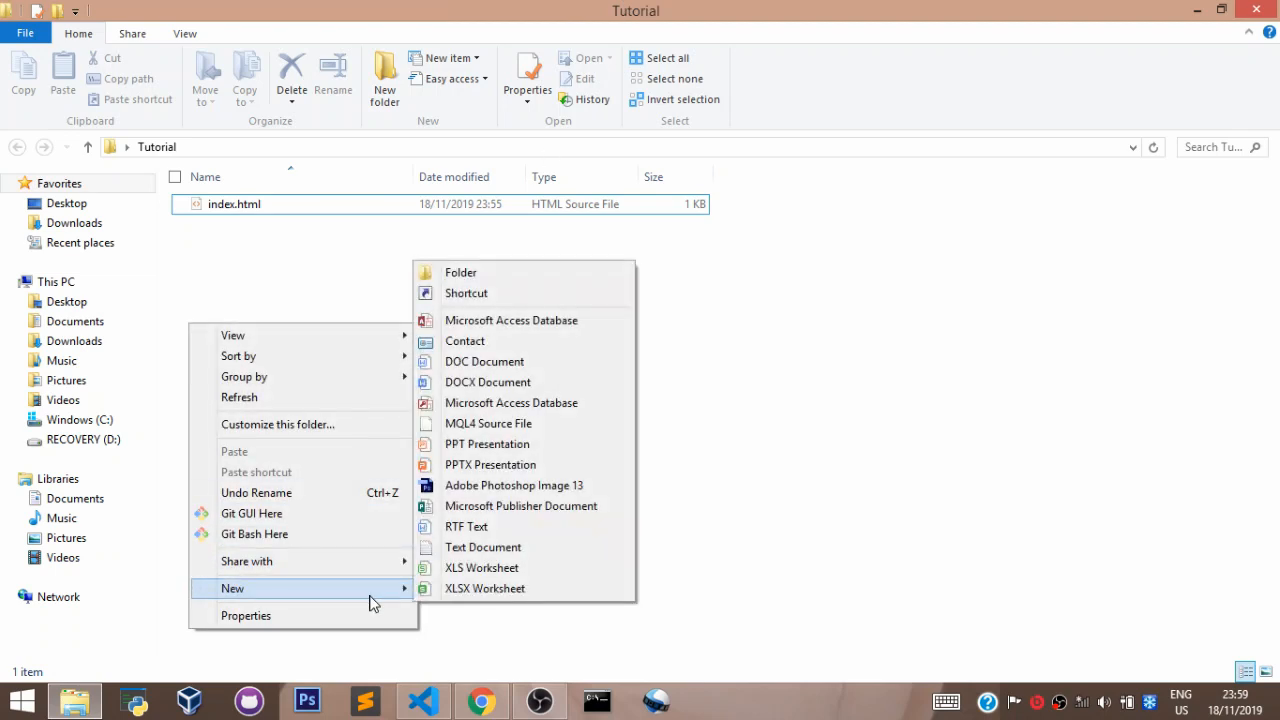
left_click(461, 272)
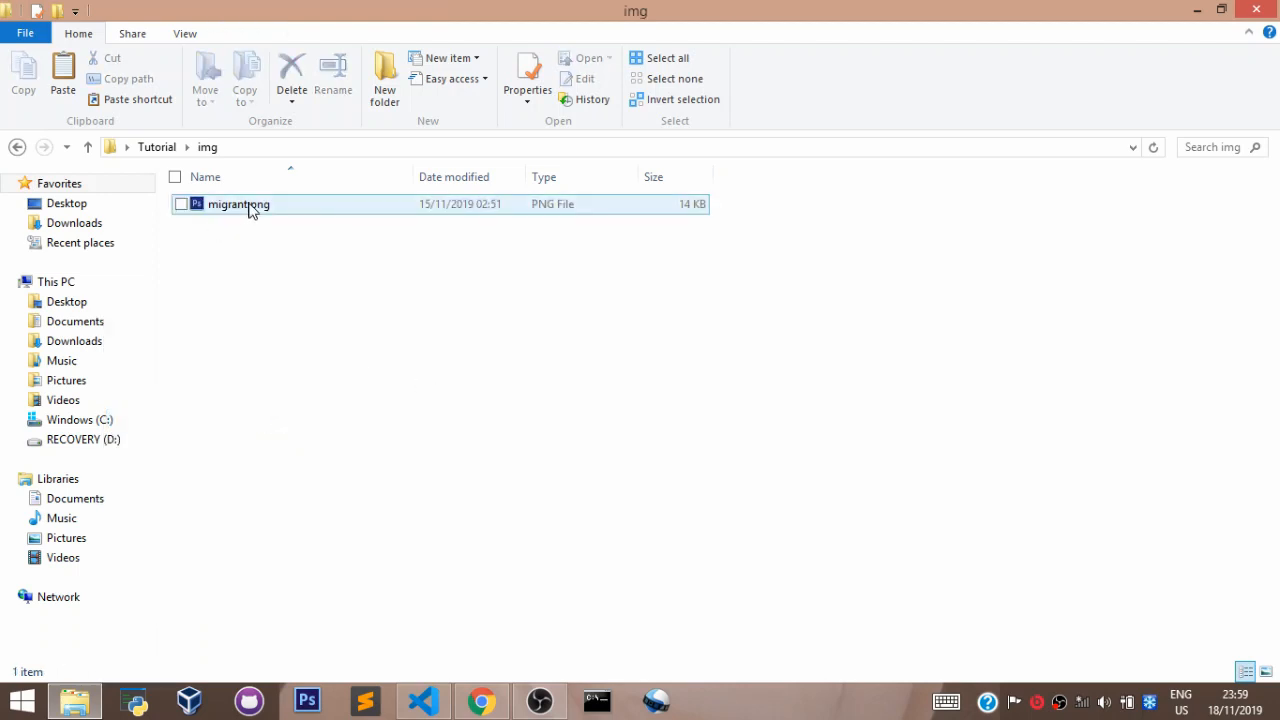
left_click(422, 700)
type("<img src>")
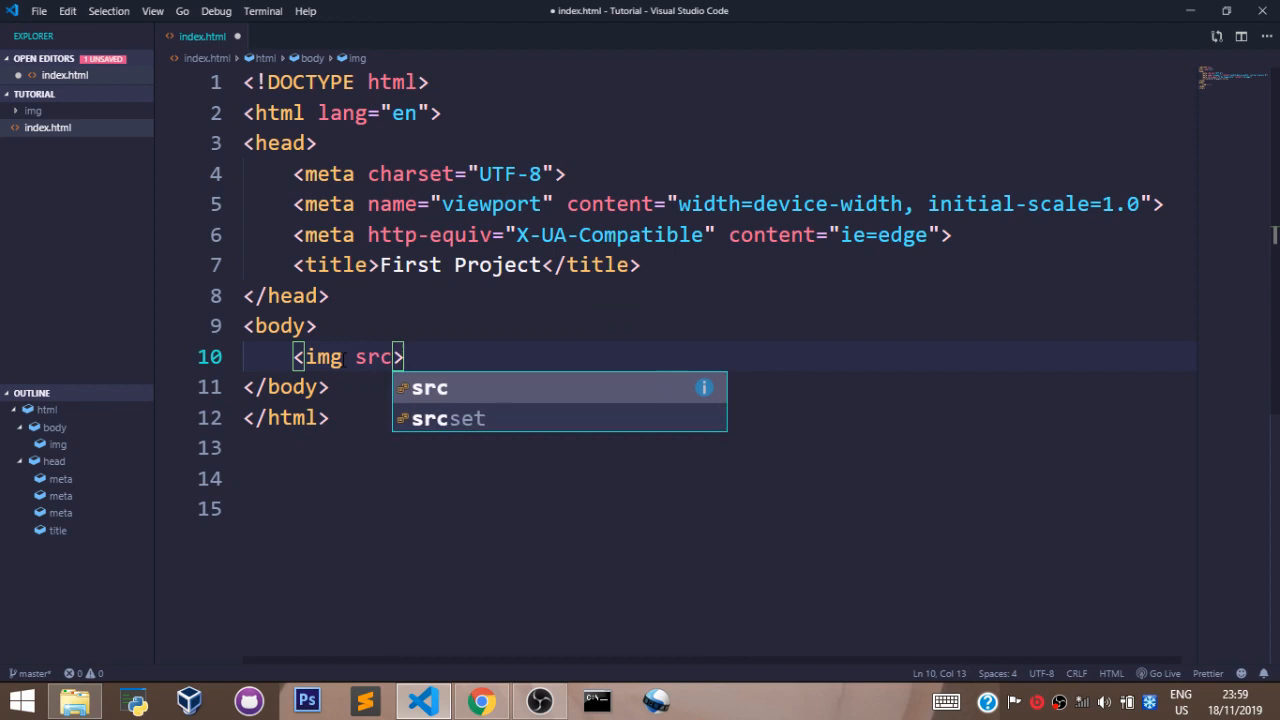
Give the img tag src './img/migrant.png' and save index.html.
key("Enter")
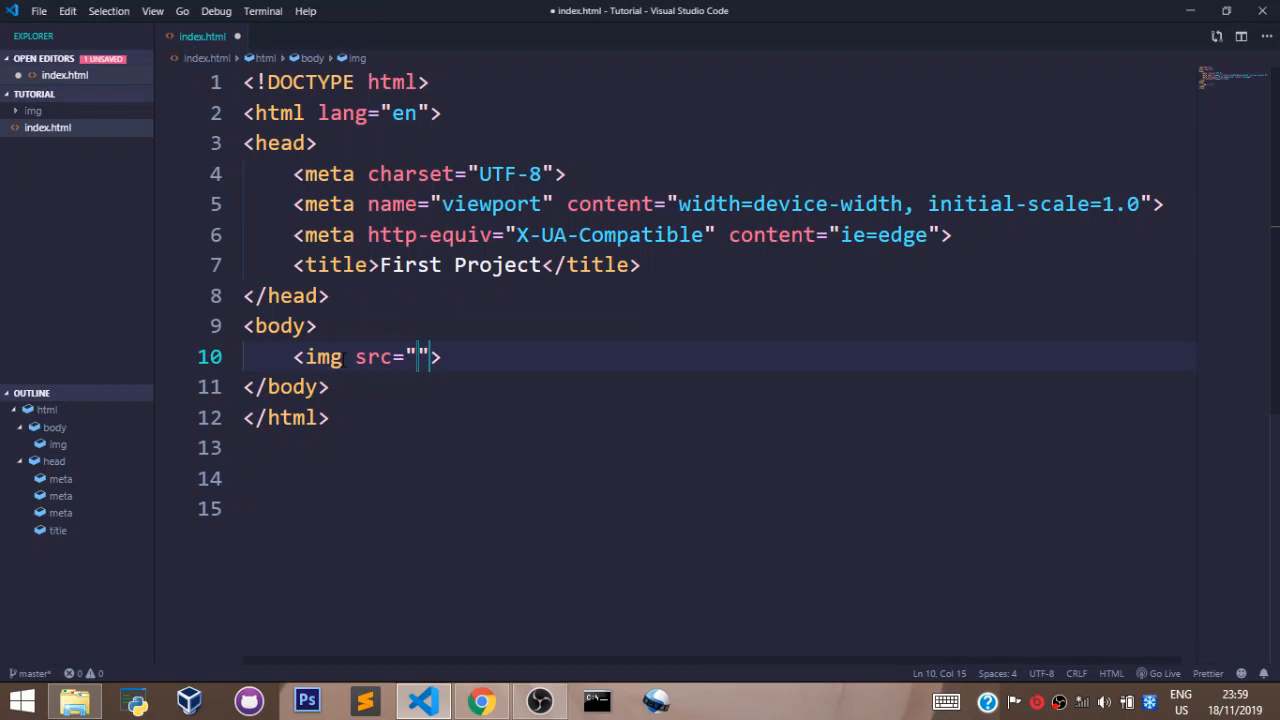
type("./img/")
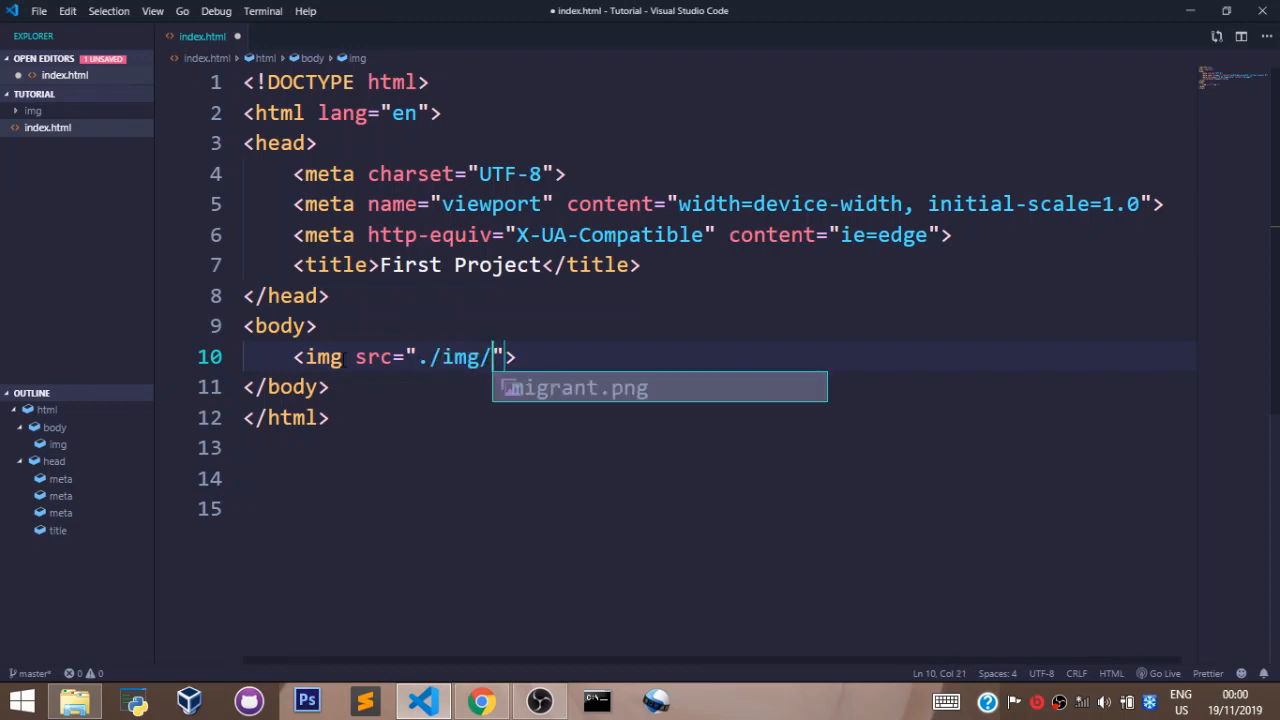
key("Escape")
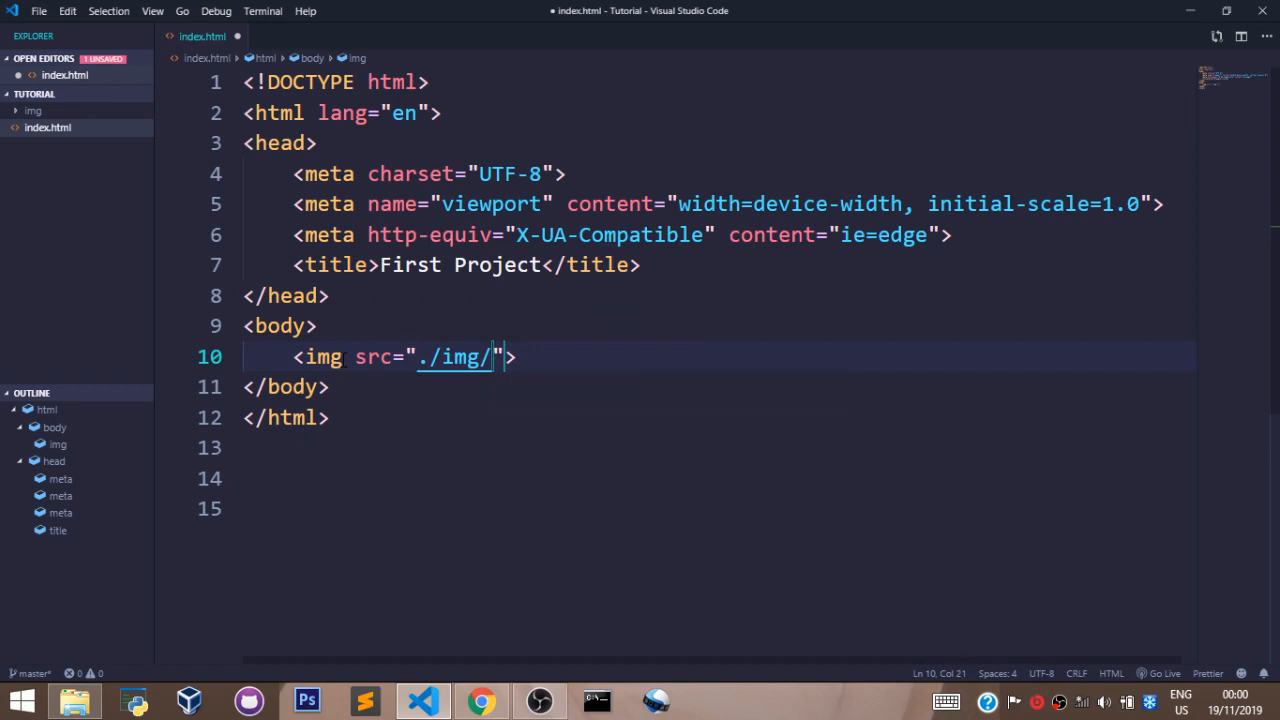
type("mi")
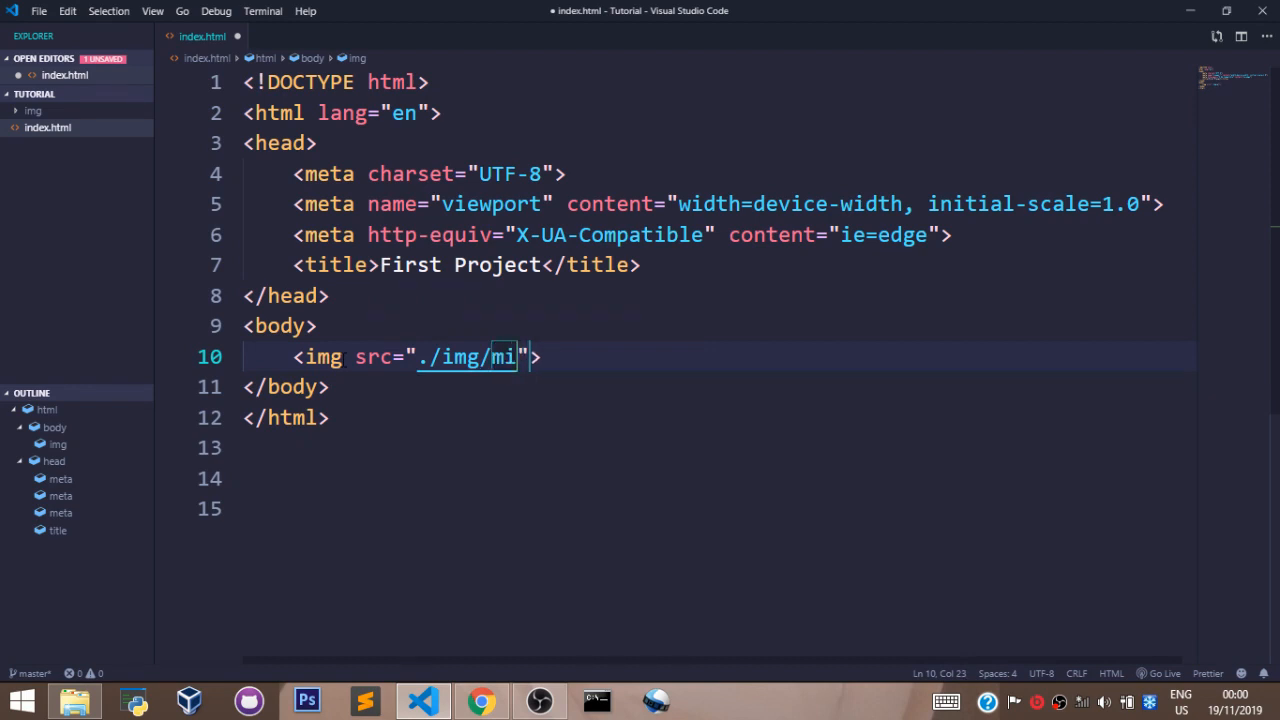
type("grant")
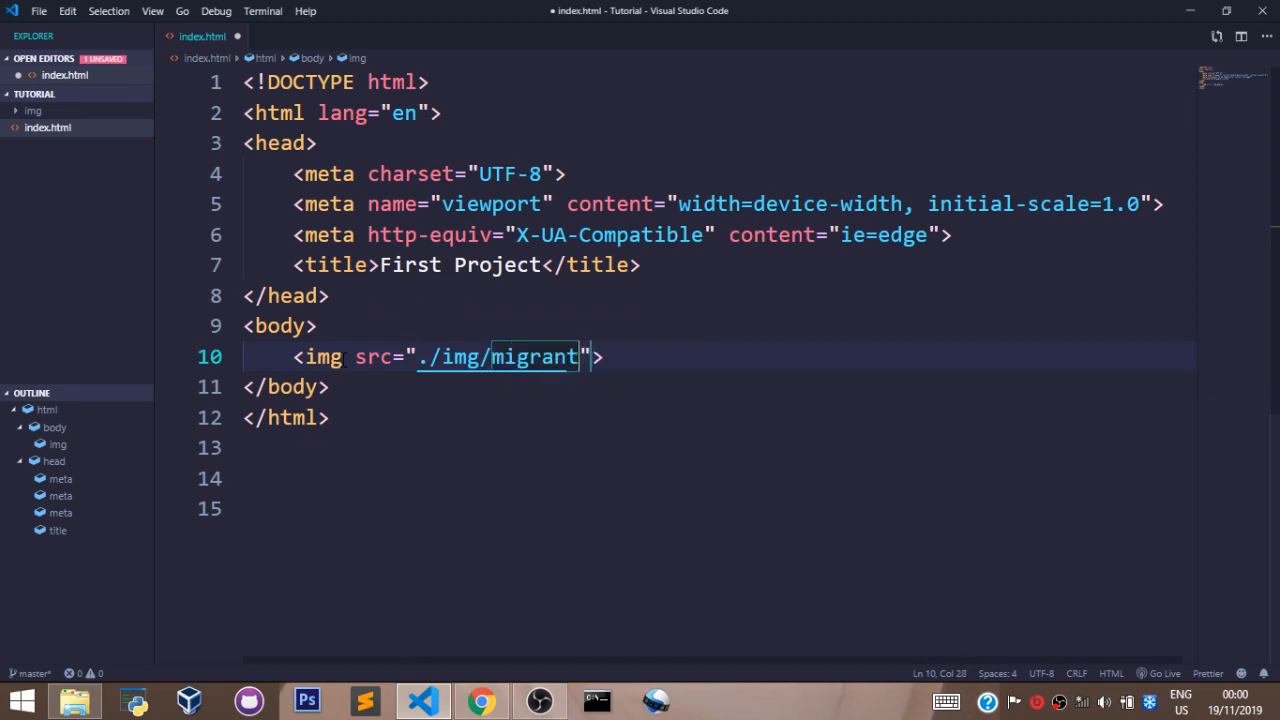
type(".png")
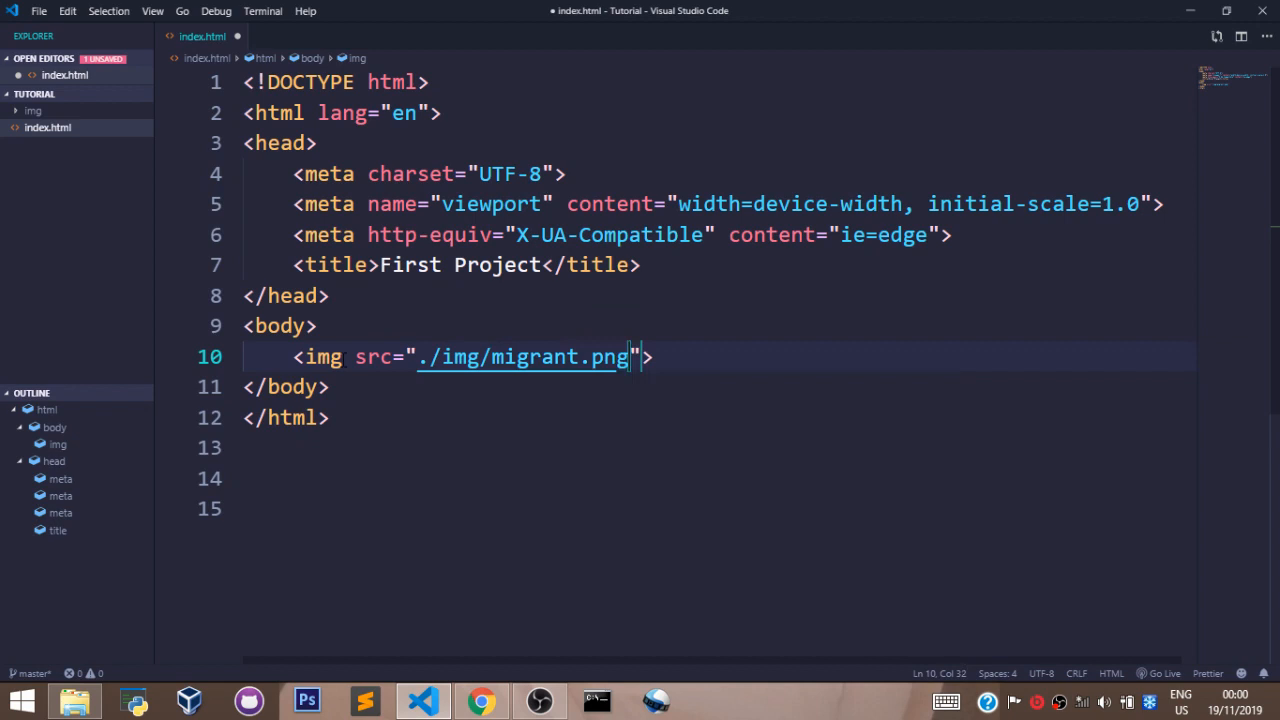
key("ctrl+s")
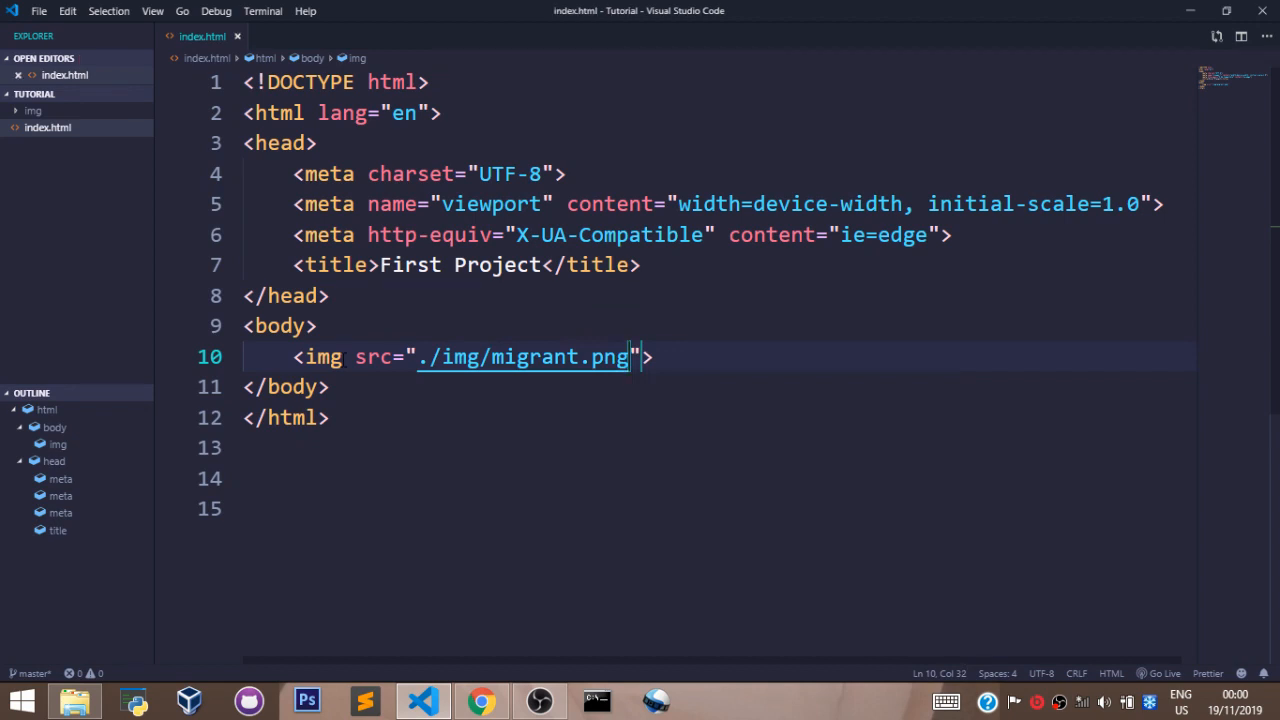
mouse_move(365, 362)
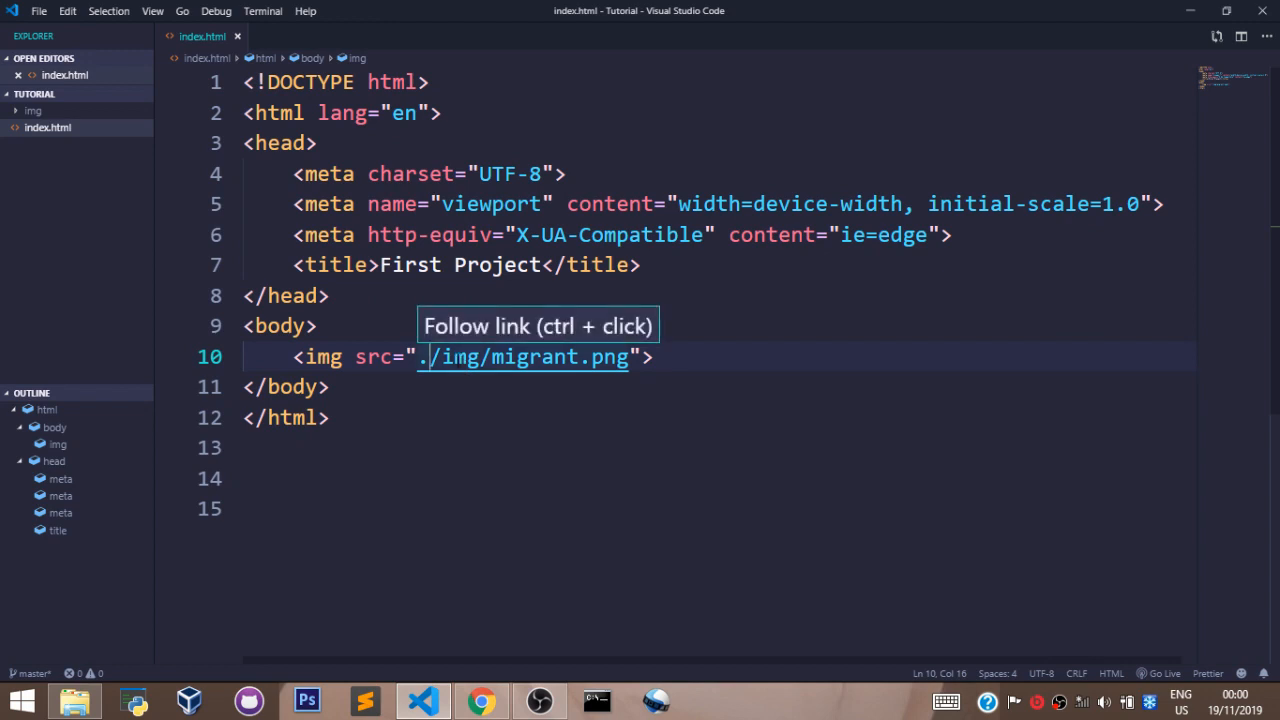
mouse_move(93, 145)
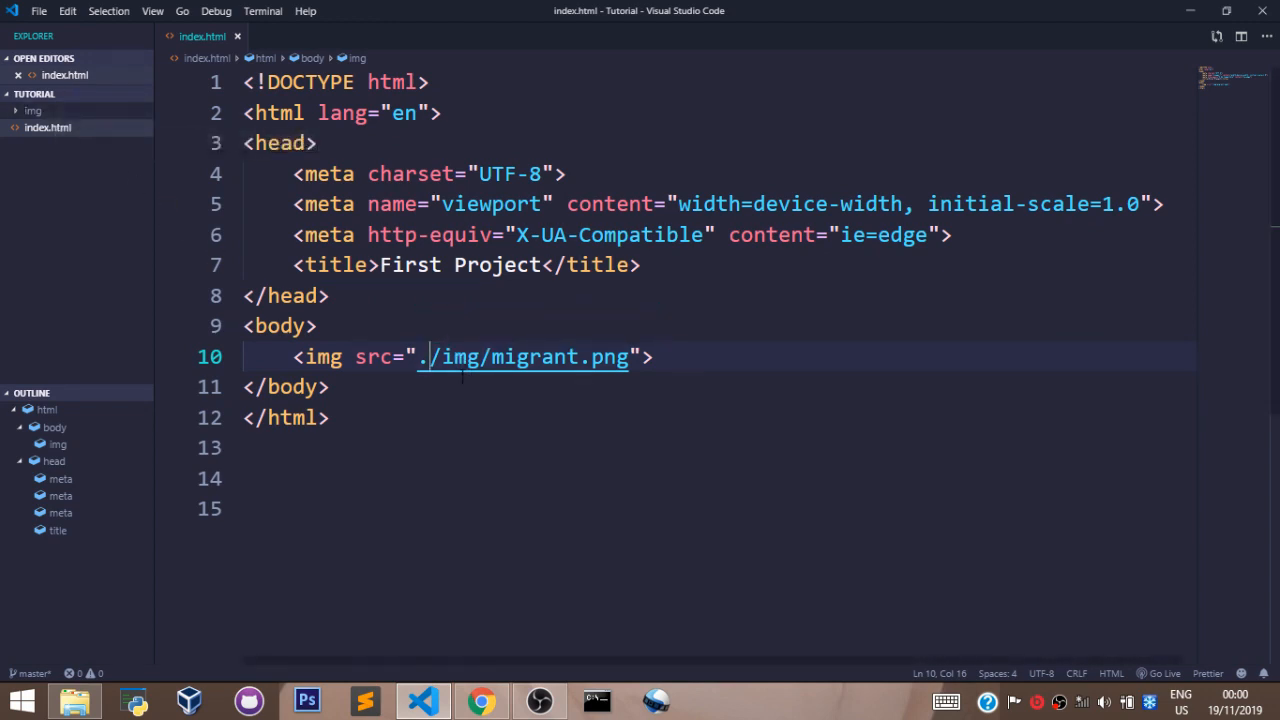
mouse_move(522, 357)
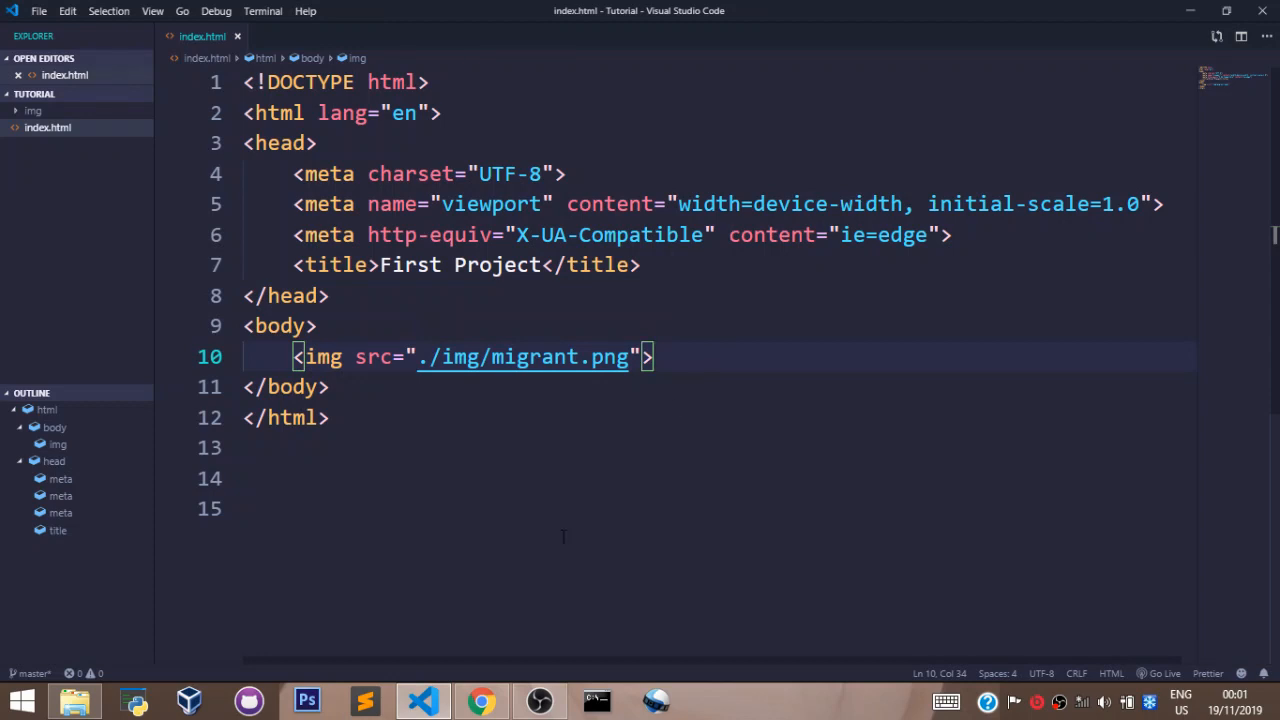
left_click(481, 700)
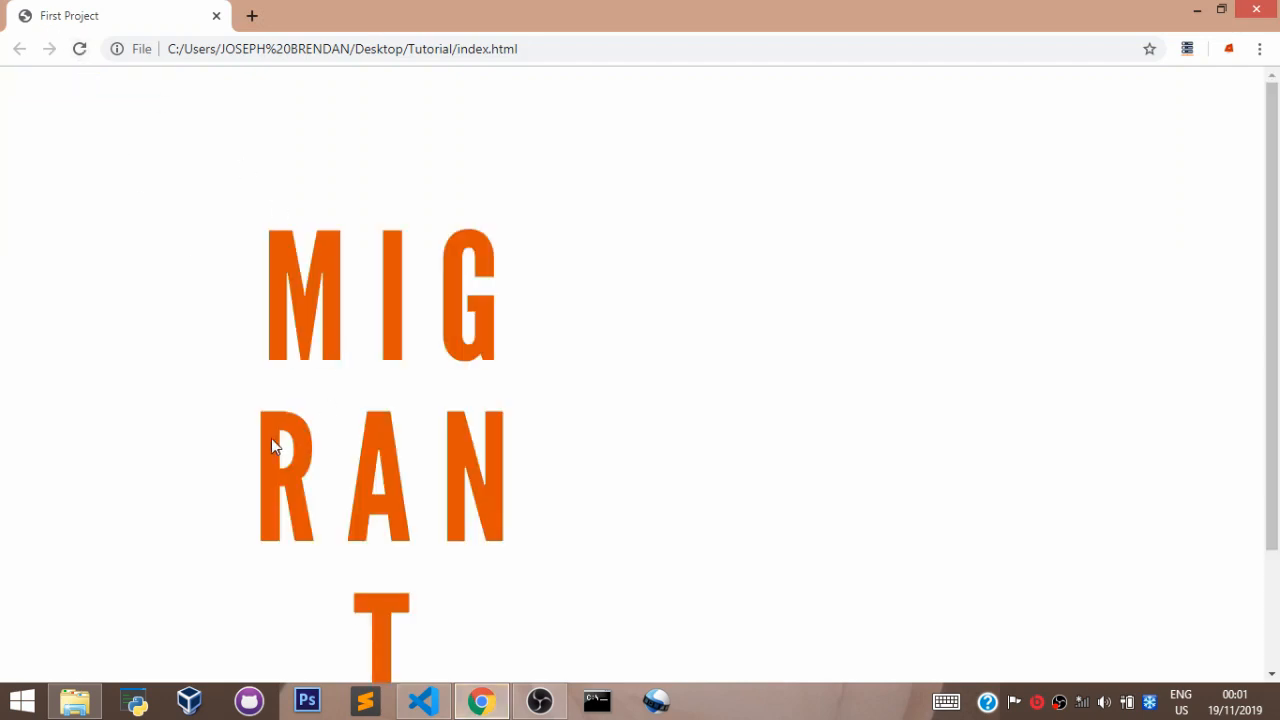
Scroll down the Chrome page to reveal the full MIGRANT image including the bottom T.
scroll("down", 3)
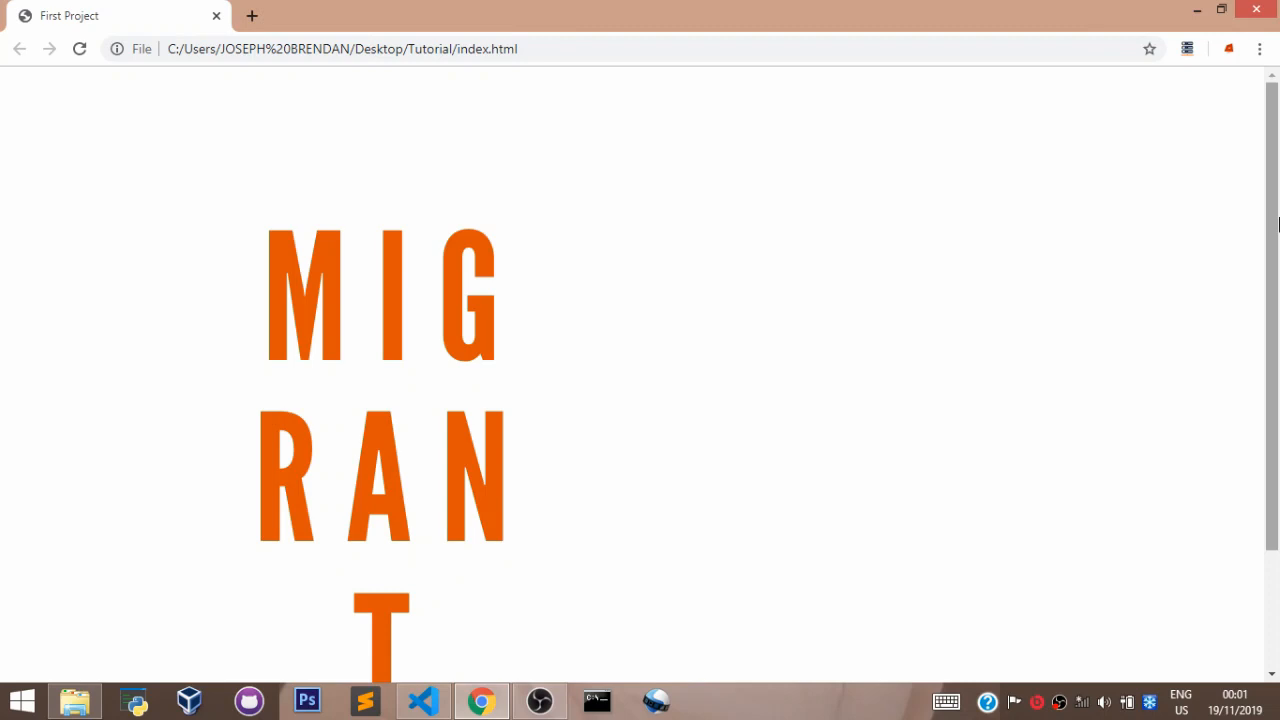
mouse_move(1008, 8)
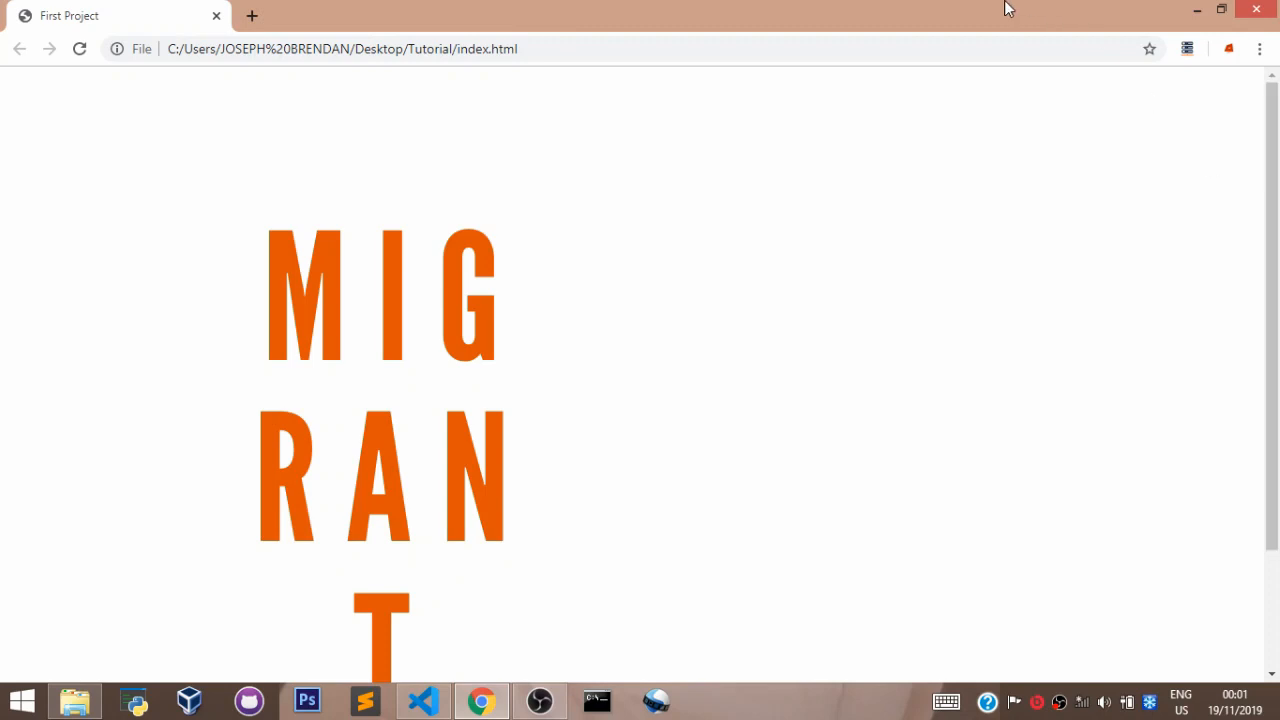
scroll("down", 3)
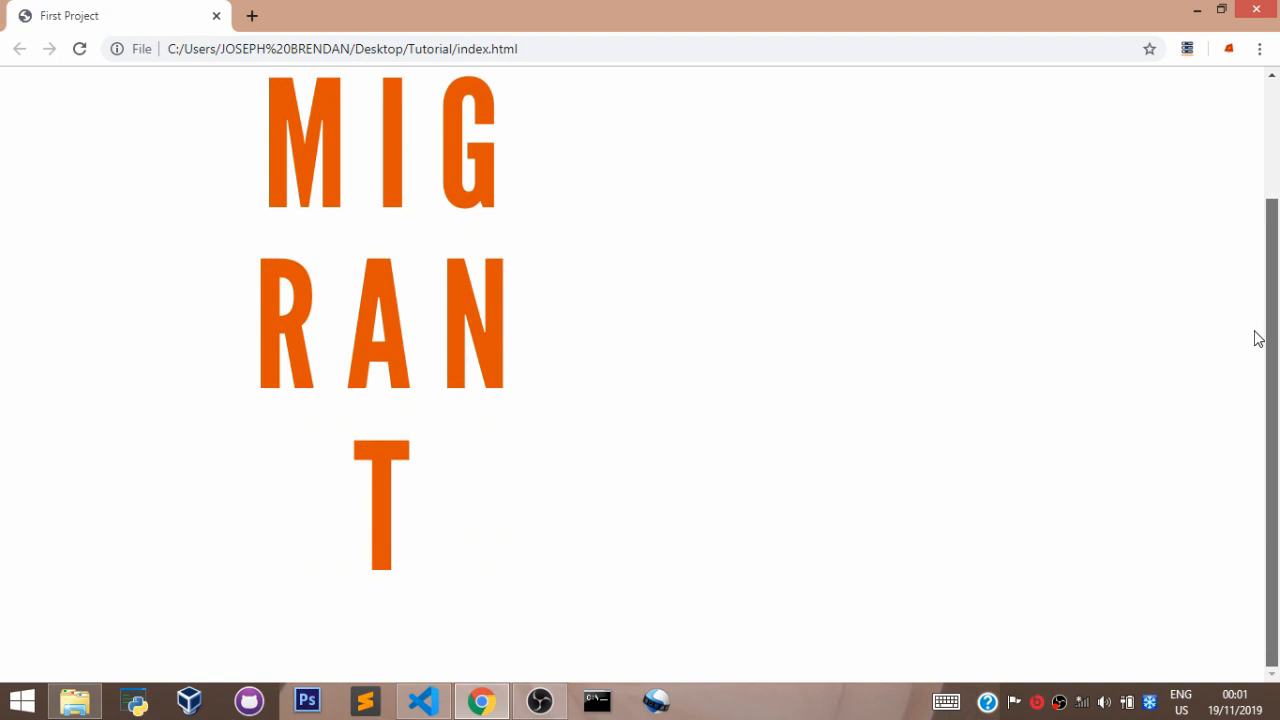